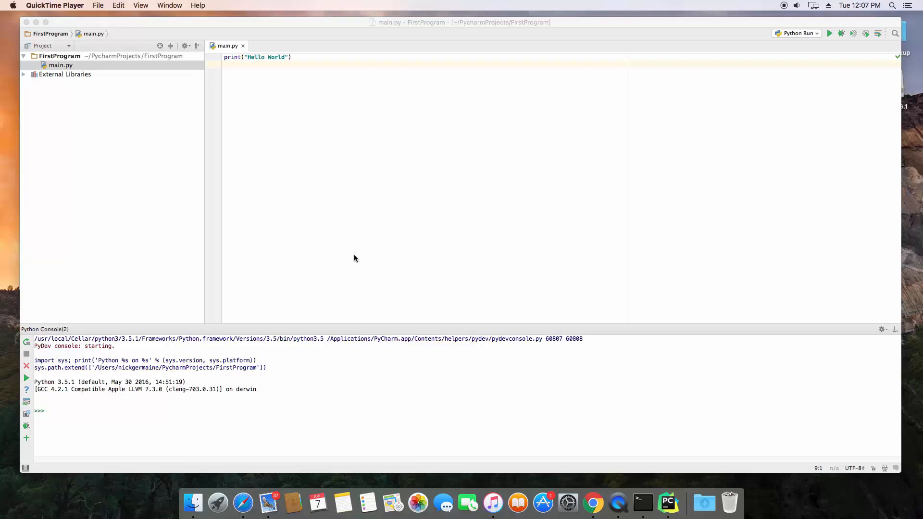
{"action": "mouse_move", "coordinate": [164, 409]}
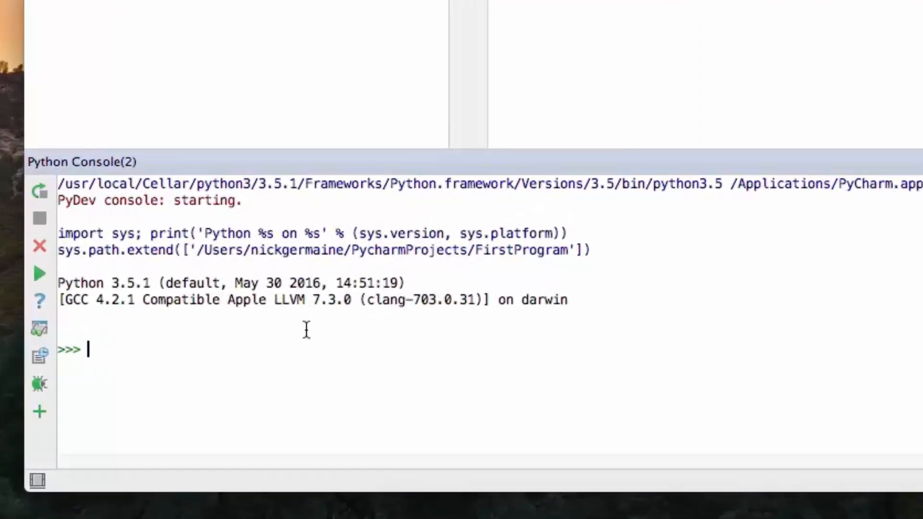
{"action": "mouse_move", "coordinate": [288, 356]}
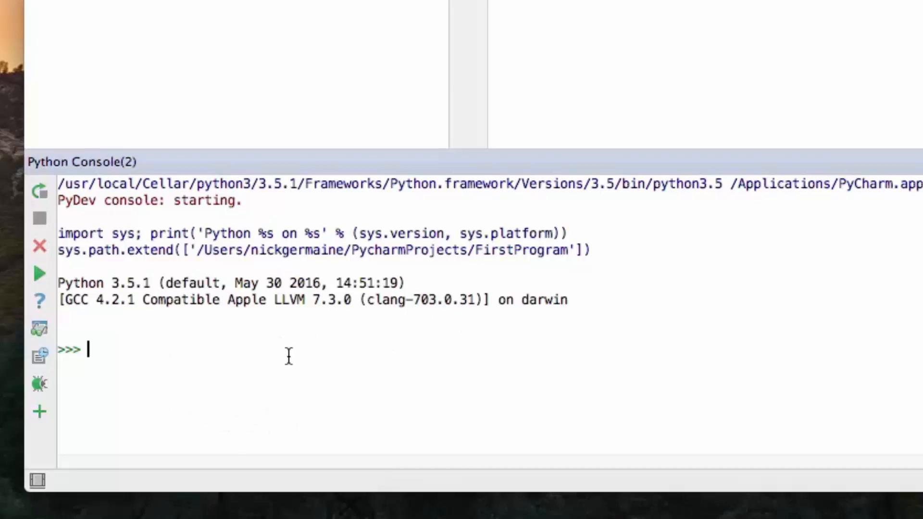
{"action": "mouse_move", "coordinate": [260, 357]}
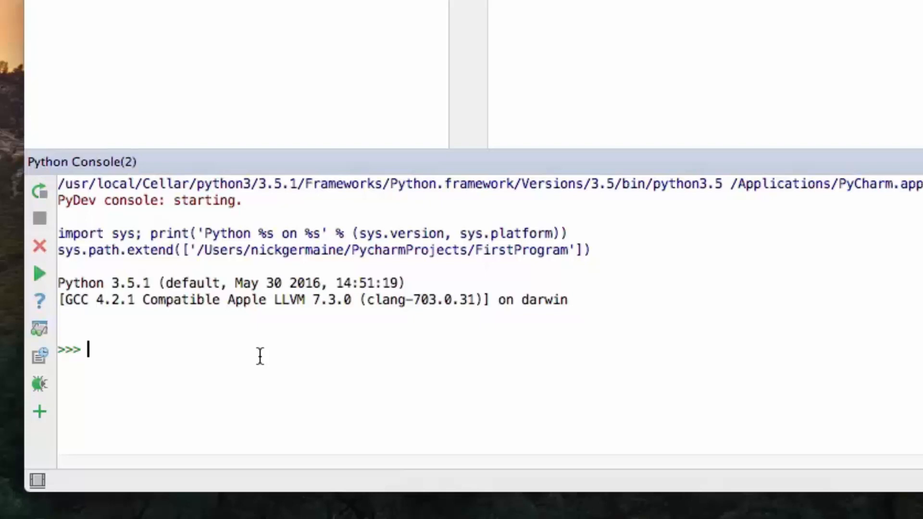
{"action": "type", "text": "5"}
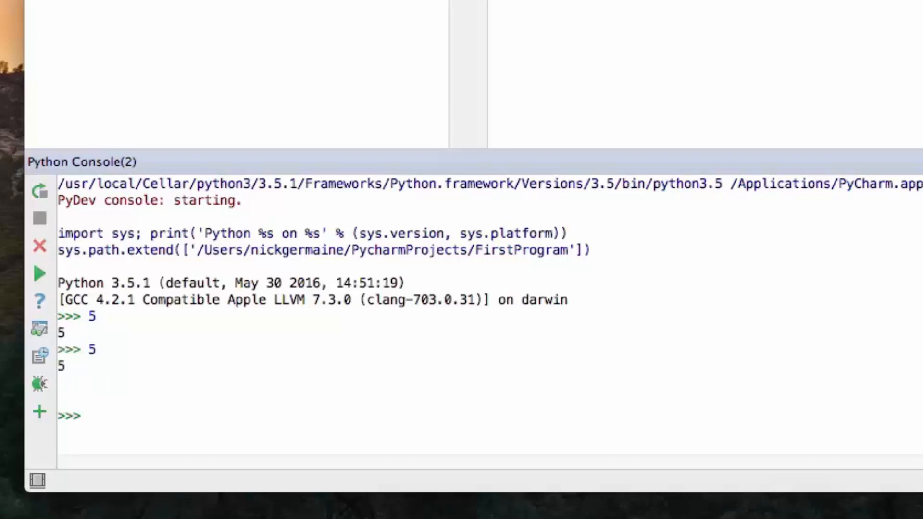
{"action": "type", "text": "5 + 6"}
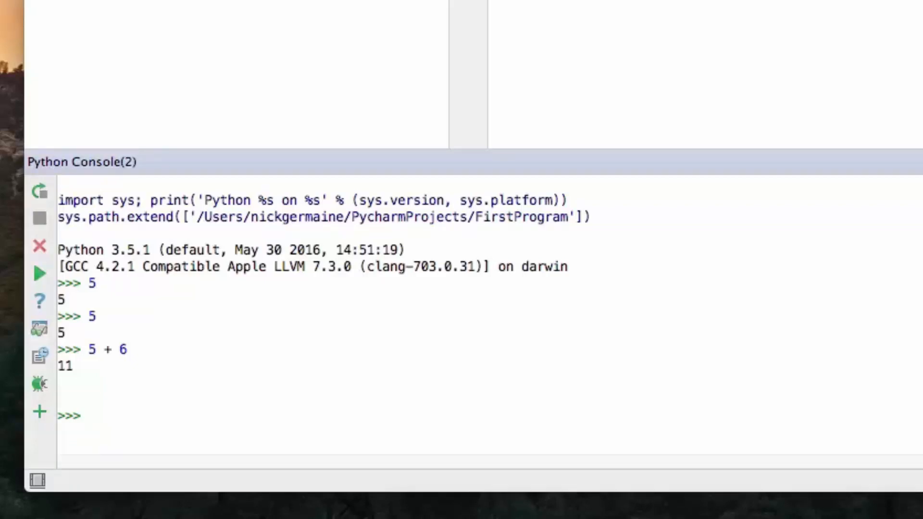
{"action": "type", "text": "5"}
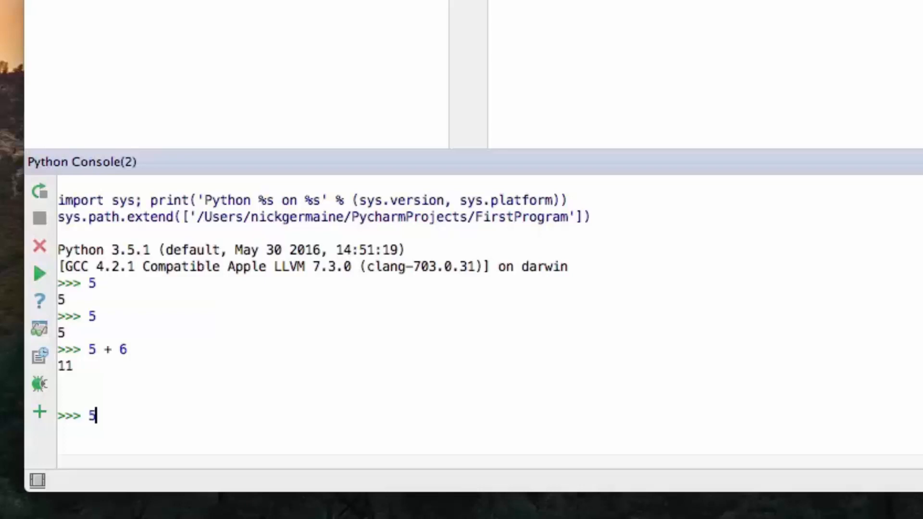
{"action": "type", "text": "\"5\""}
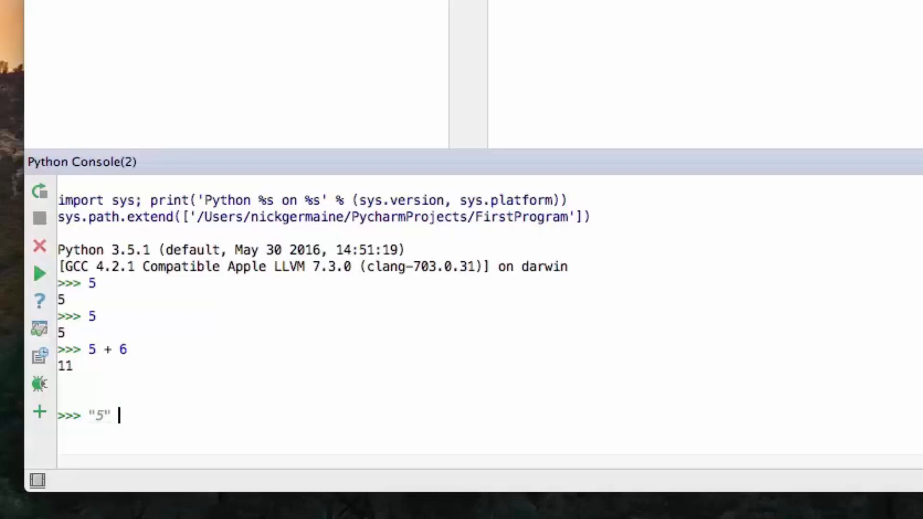
{"action": "type", "text": "+"}
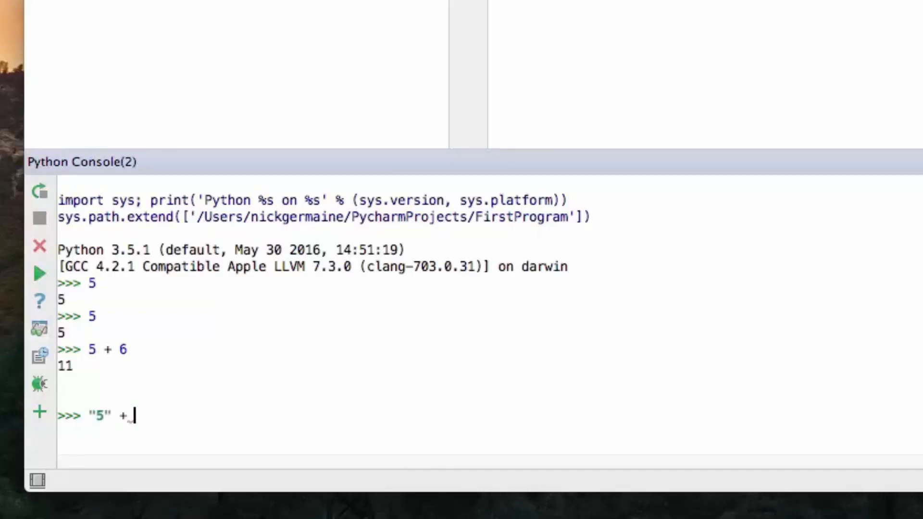
{"action": "type", "text": "\"6\""}
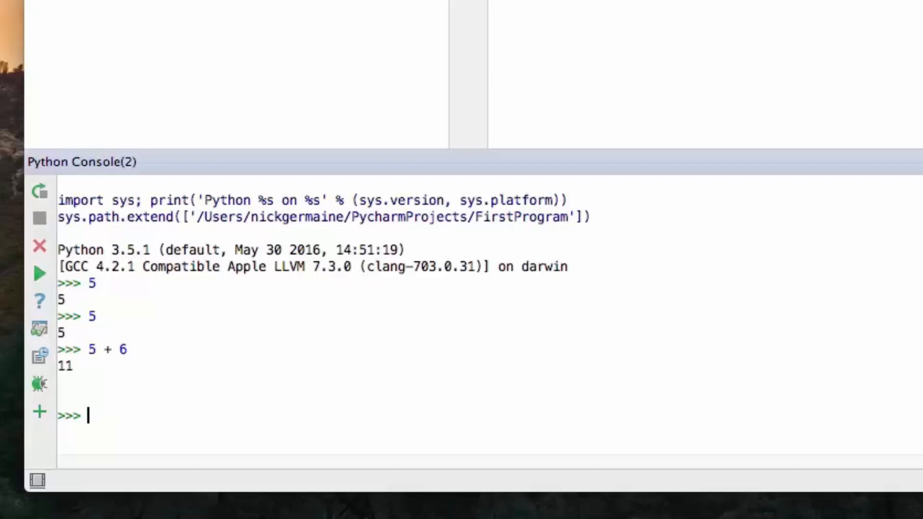
{"action": "type", "text": "\"5\" + \"6\""}
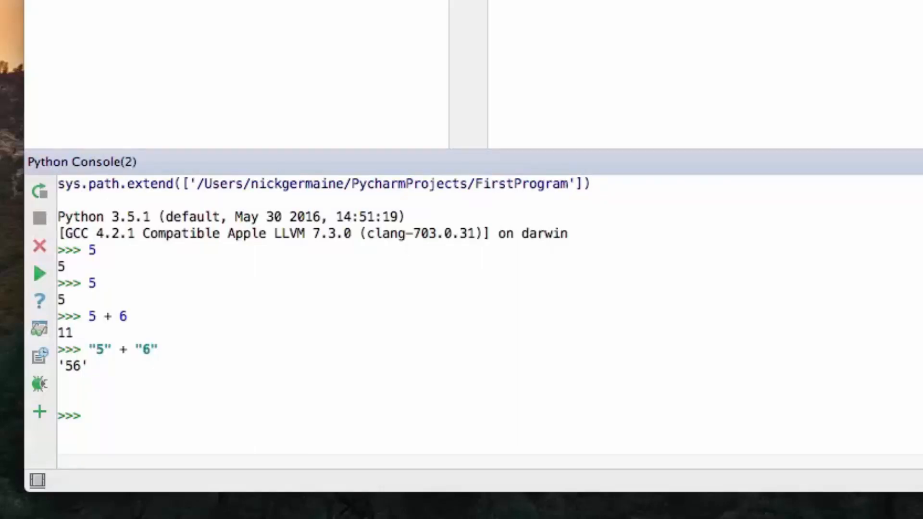
{"action": "type", "text": "5"}
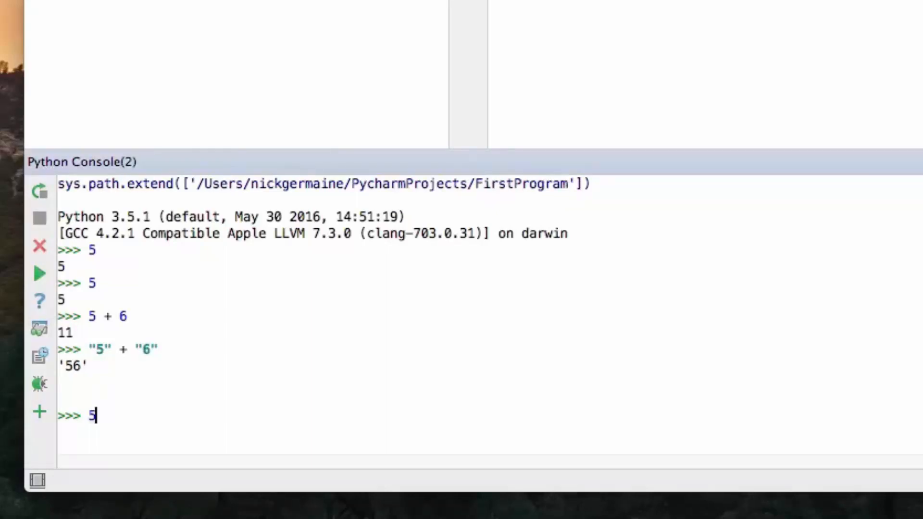
{"action": "type", "text": ".23"}
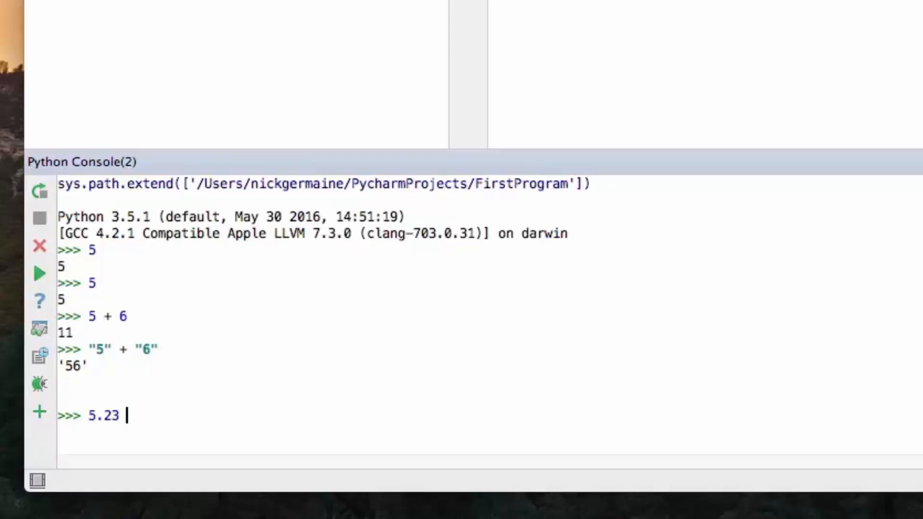
{"action": "type", "text": "*"}
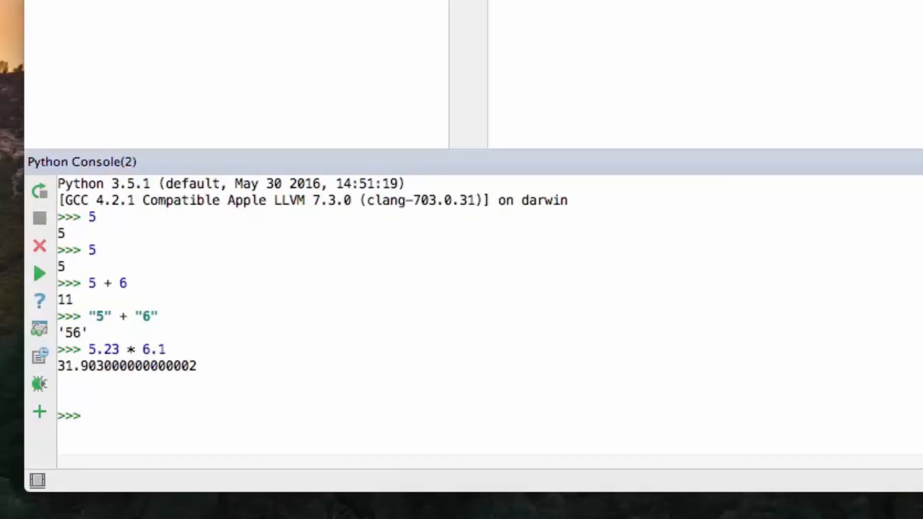
{"action": "type", "text": "5.5"}
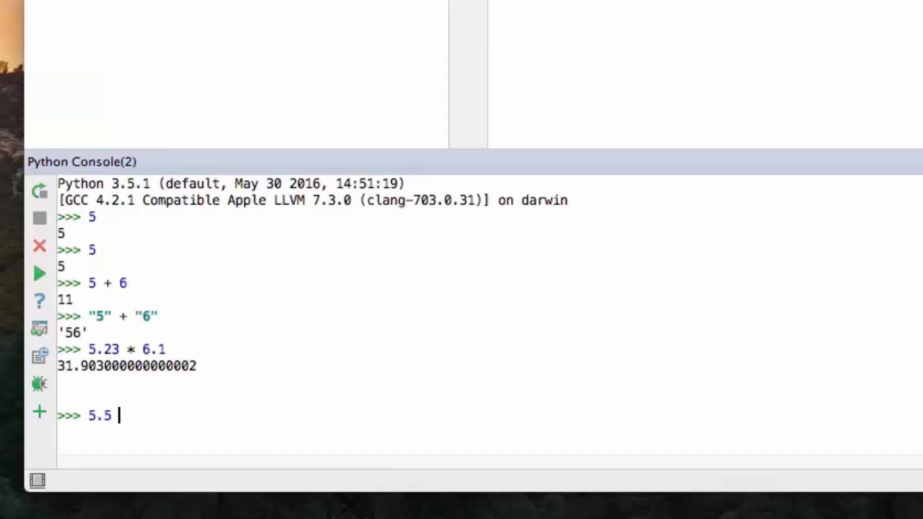
{"action": "type", "text": "+"}
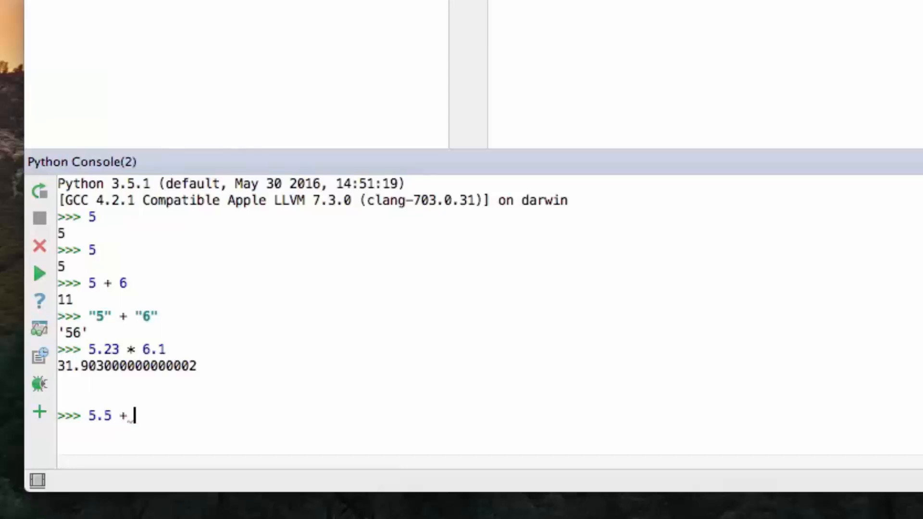
{"action": "type", "text": "5.5"}
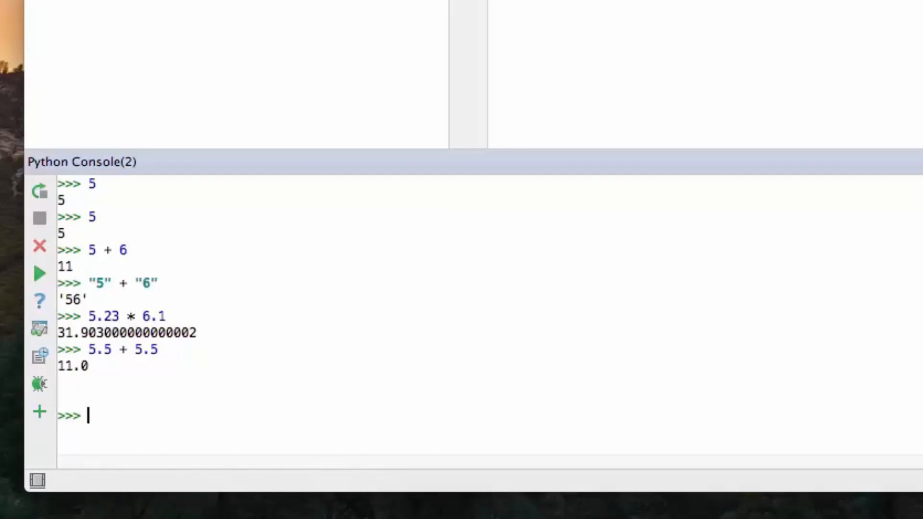
{"action": "type", "text": "in"}
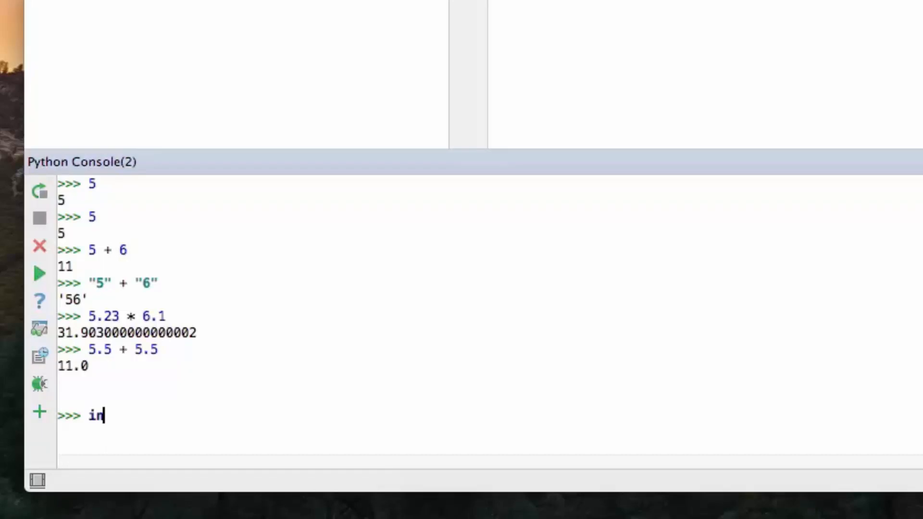
{"action": "type", "text": "t()"}
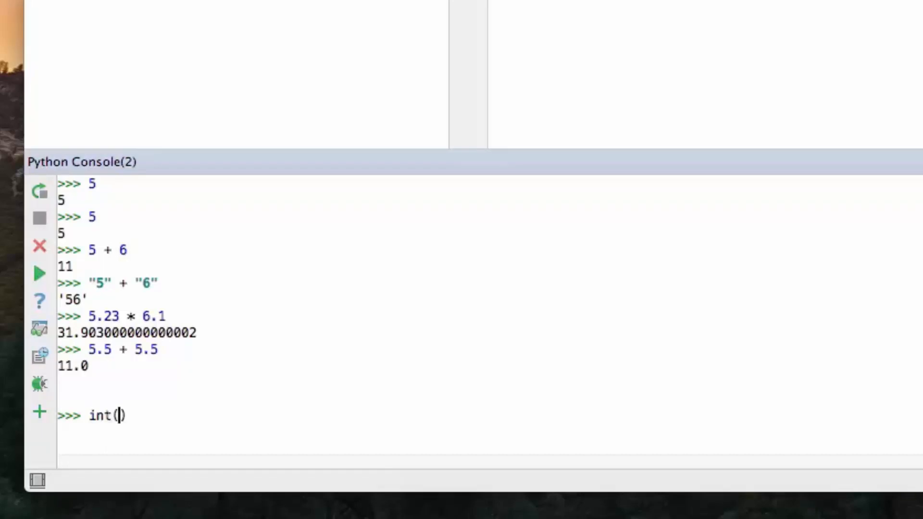
{"action": "type", "text": "\"5\""}
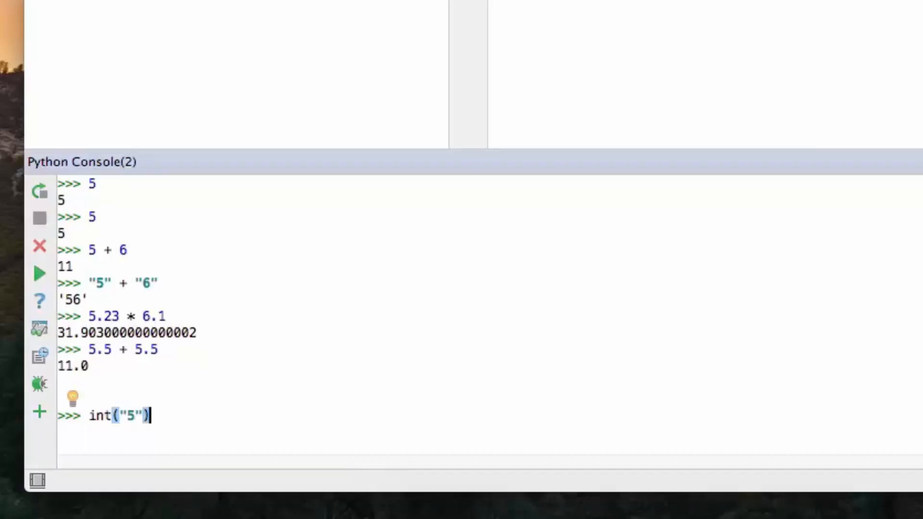
{"action": "type", "text": "+"}
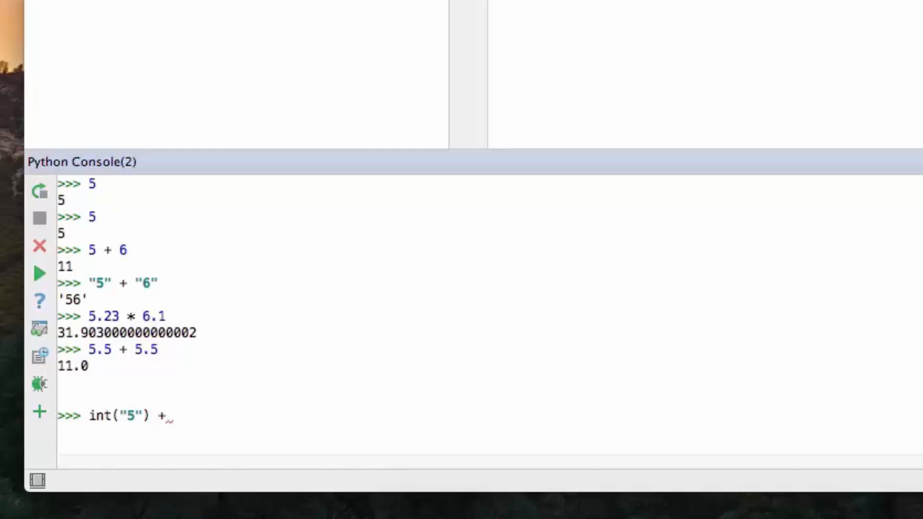
{"action": "type", "text": "in"}
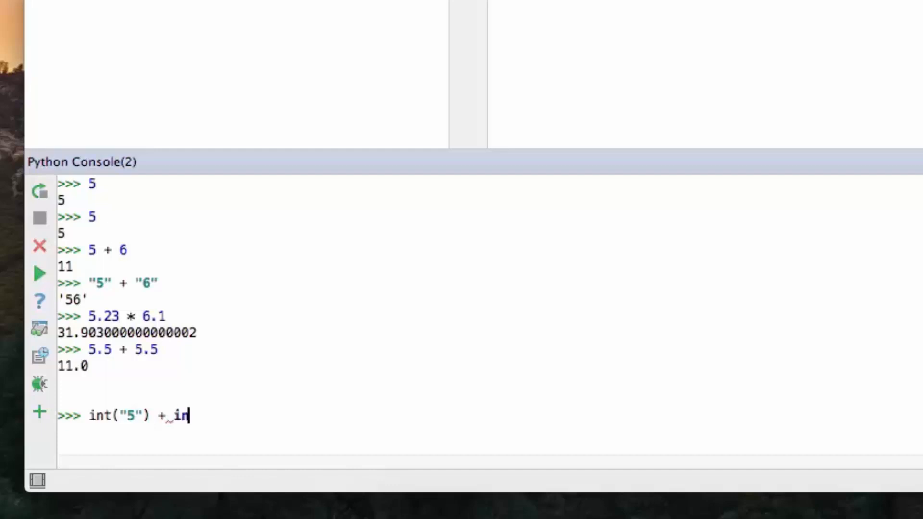
{"action": "type", "text": "t("}
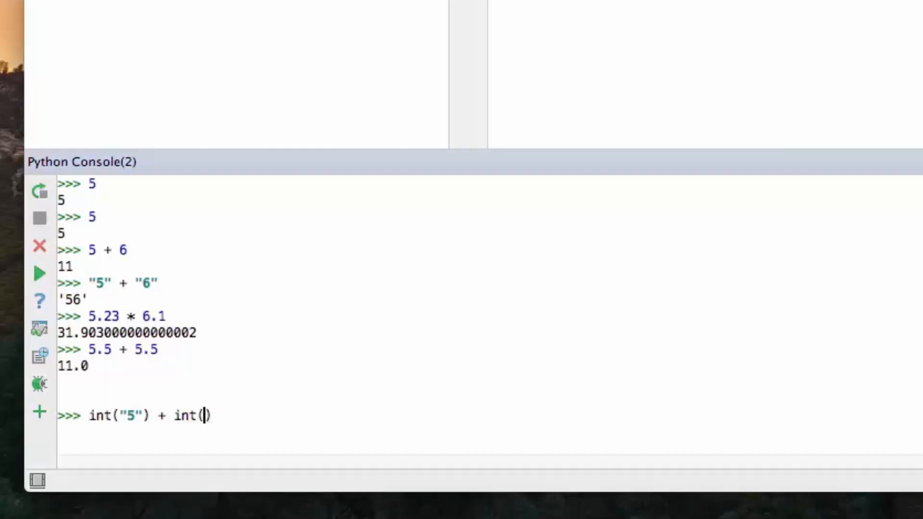
{"action": "type", "text": "\"7"}
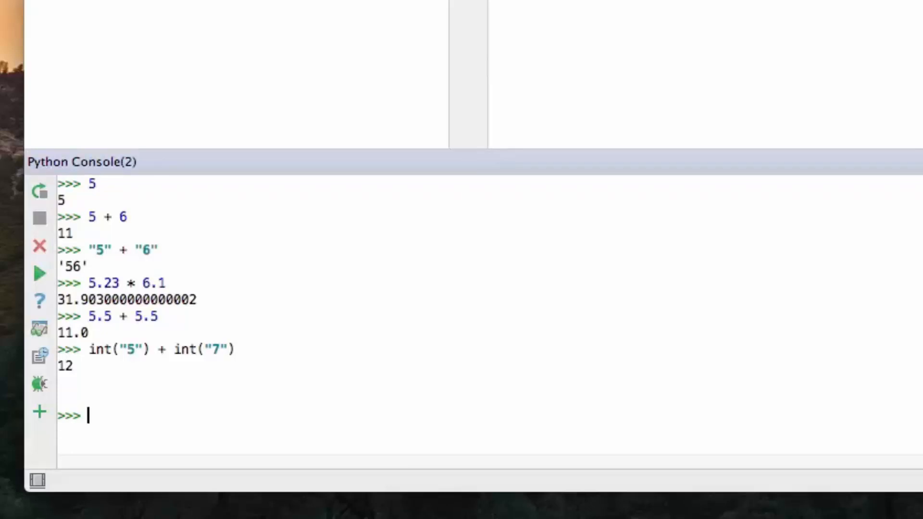
{"action": "type", "text": "int("}
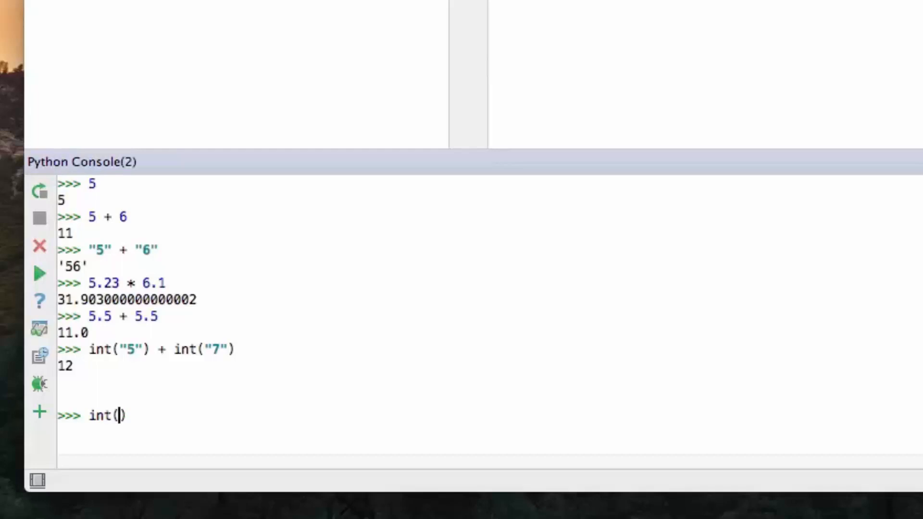
{"action": "type", "text": "\"Hello\""}
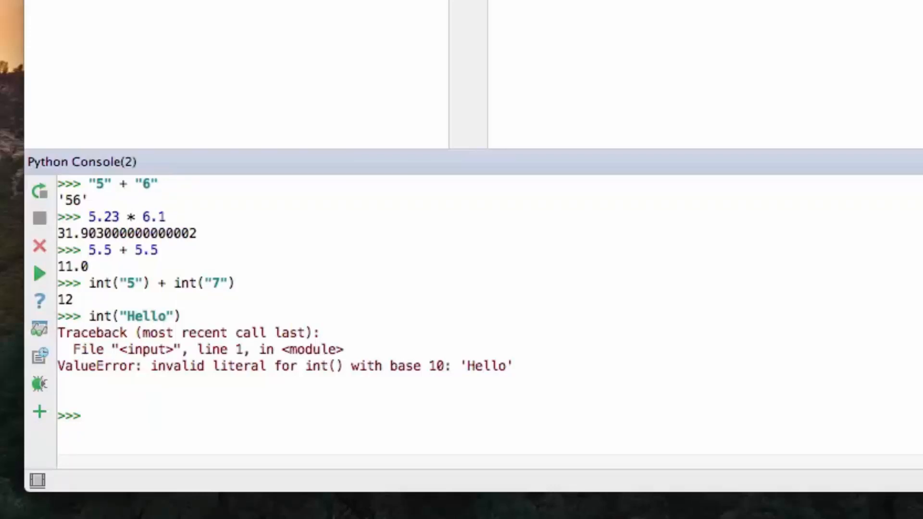
{"action": "type", "text": "He"}
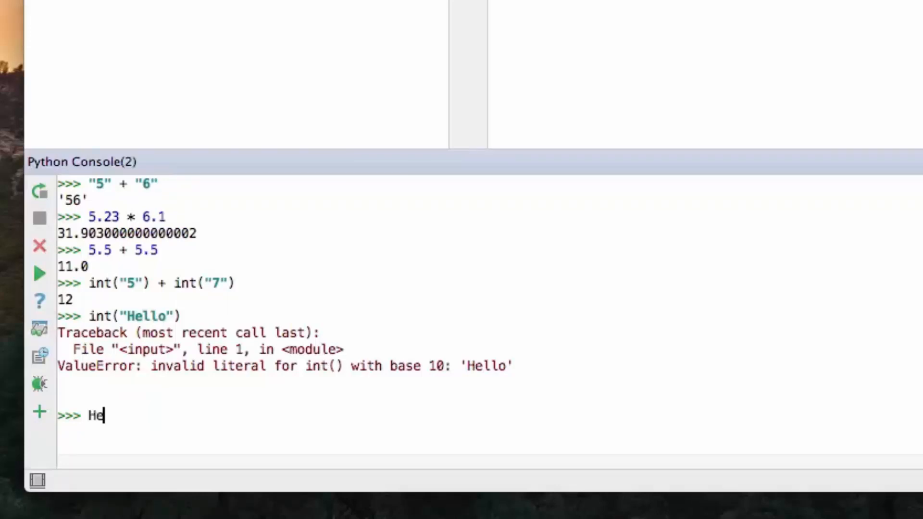